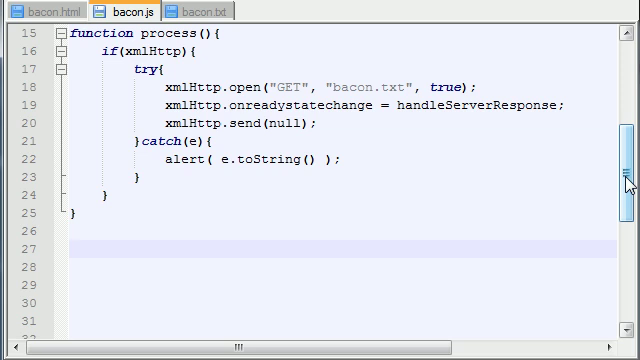
pyautogui.moveTo(622, 181)
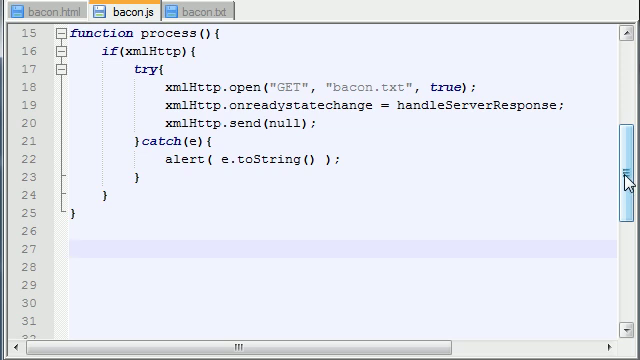
# - Add an empty function handleServerResponse(){ } on line 27 below process()
pyautogui.scroll(-3)
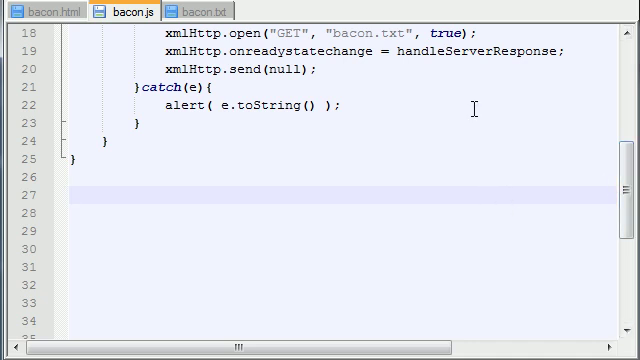
pyautogui.doubleClick(481, 50)
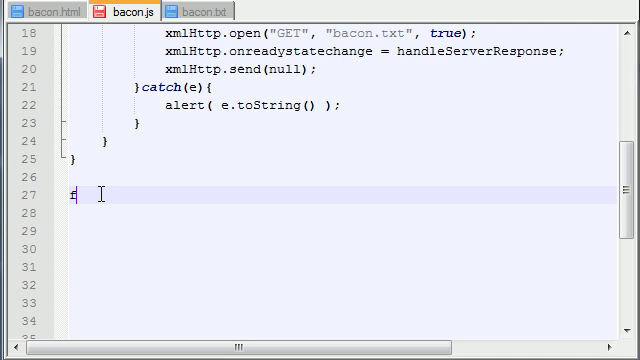
pyautogui.write('function handleServerResponse')
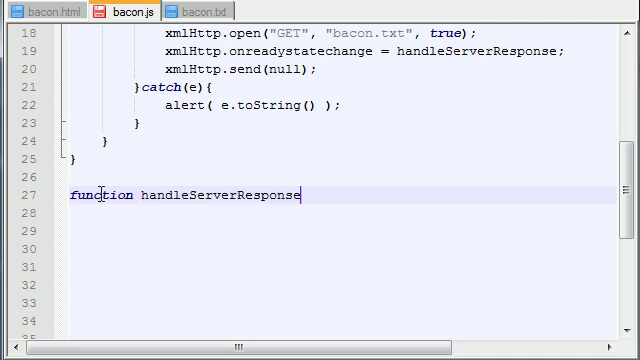
pyautogui.write('(){}')
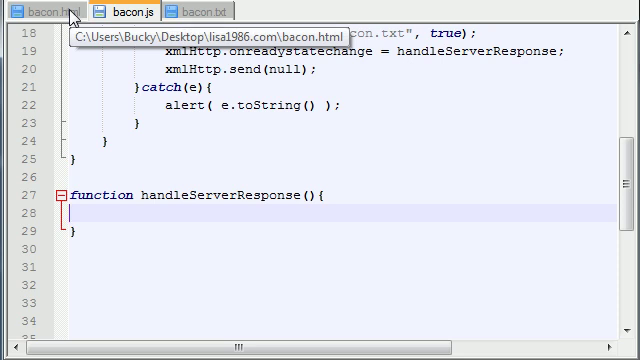
# - Review bacon.html's markup, then view bacon.txt's 'Holy carp, this actually worked!' line
pyautogui.click(40, 10)
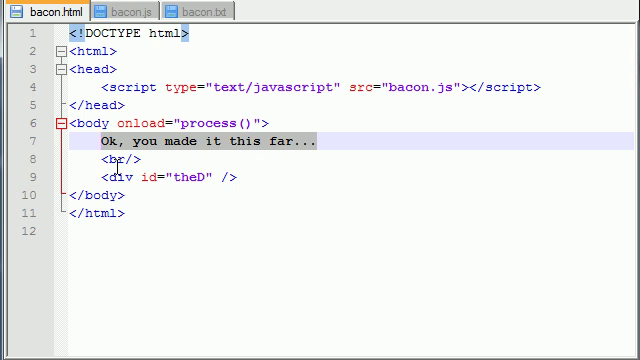
pyautogui.click(97, 177)
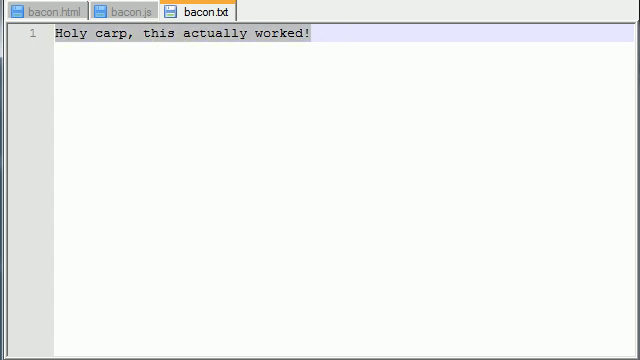
pyautogui.moveTo(176, 84)
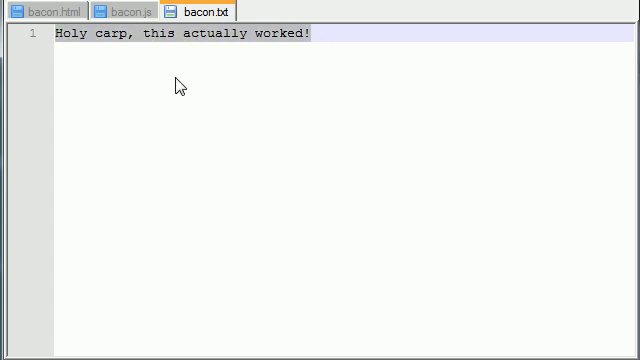
# - Return to bacon.js and bring the empty handleServerResponse function into view
pyautogui.click(128, 10)
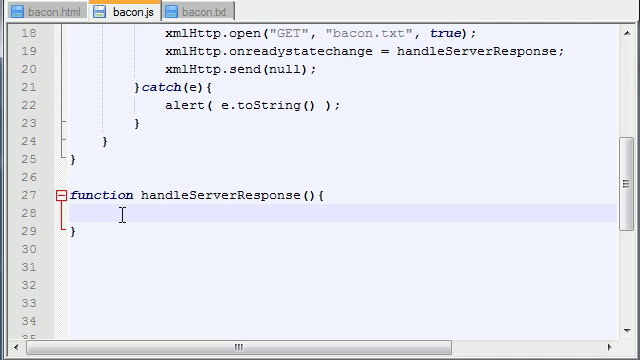
pyautogui.scroll(-3)
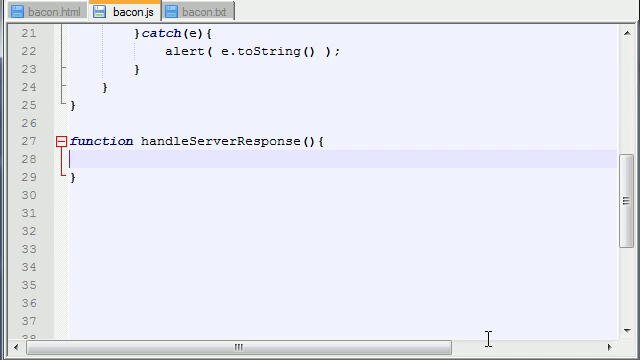
# - After checking the div id in bacon.html, write theD = document.getElementById('theD'); as the function's first line
pyautogui.click(42, 9)
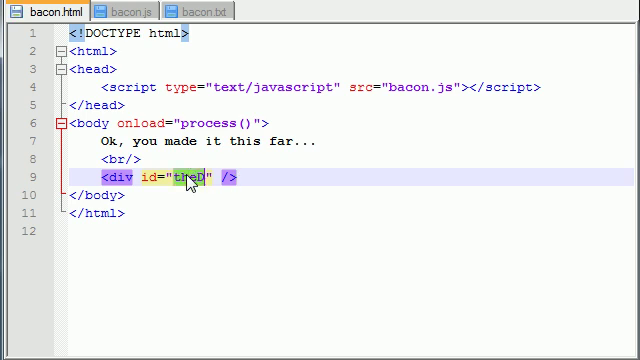
pyautogui.click(128, 11)
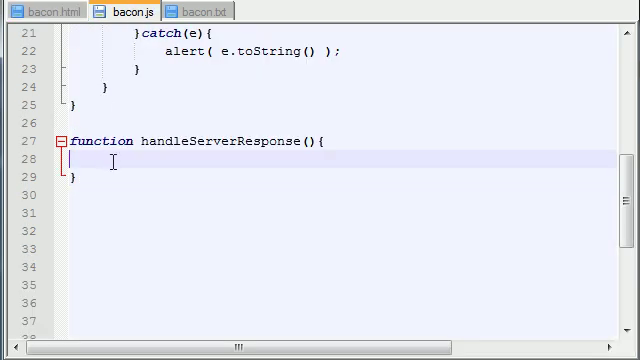
pyautogui.moveTo(455, 260)
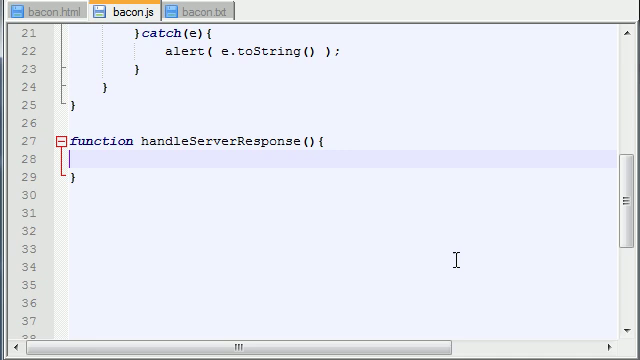
pyautogui.write('theD =')
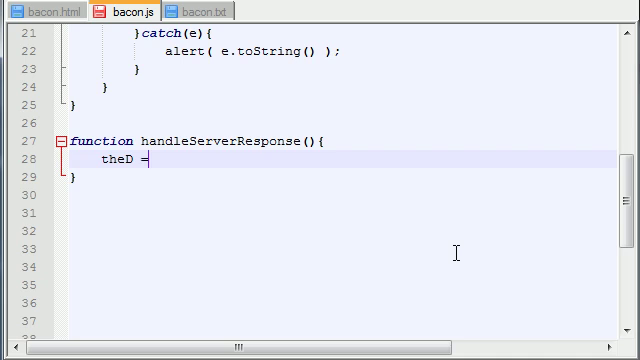
pyautogui.write('documen')
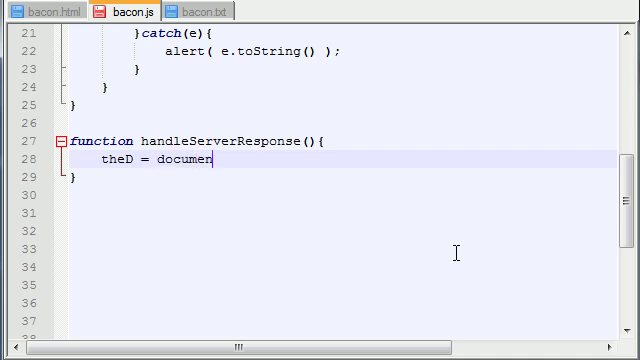
pyautogui.write('t.get')
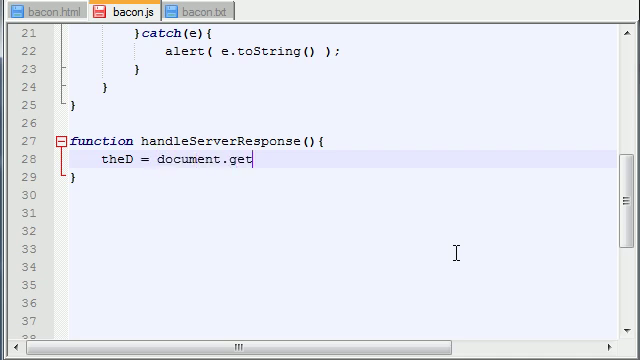
pyautogui.write('ElementByI')
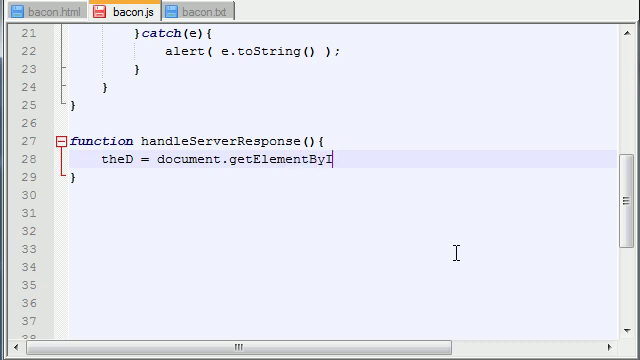
pyautogui.write('d()')
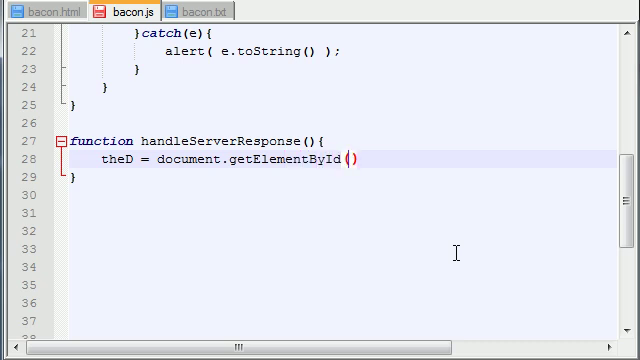
pyautogui.write("'theD'")
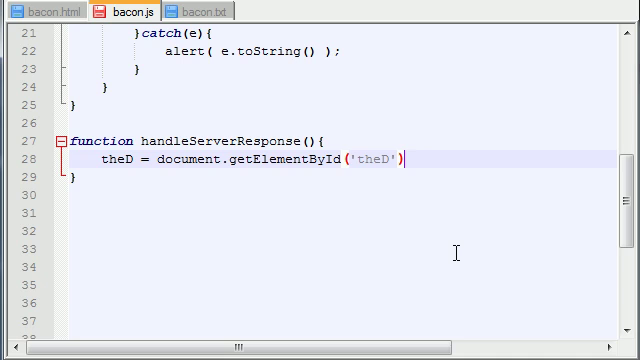
pyautogui.write(';')
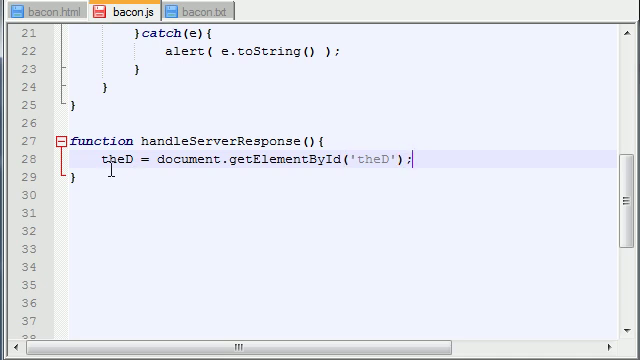
pyautogui.click(40, 9)
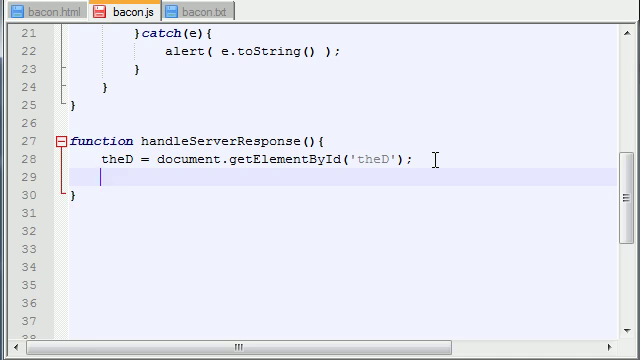
# - Write if(xmlHttp.readyState==1){ } under the theD line with an empty line inside
pyautogui.write('if()')
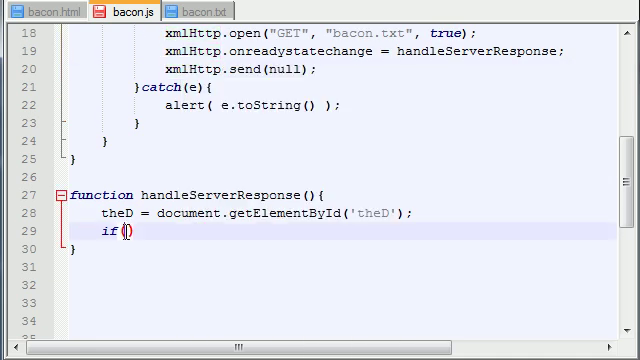
pyautogui.write('xmlHttp')
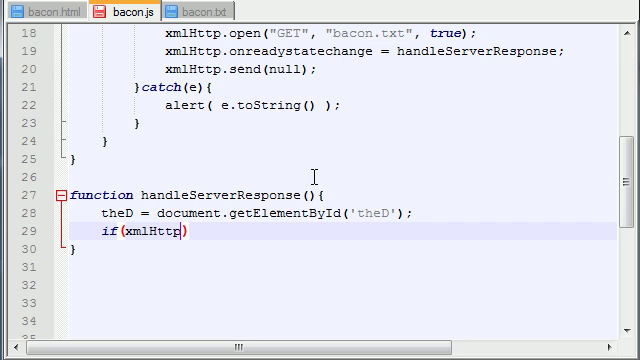
pyautogui.write('.readyState')
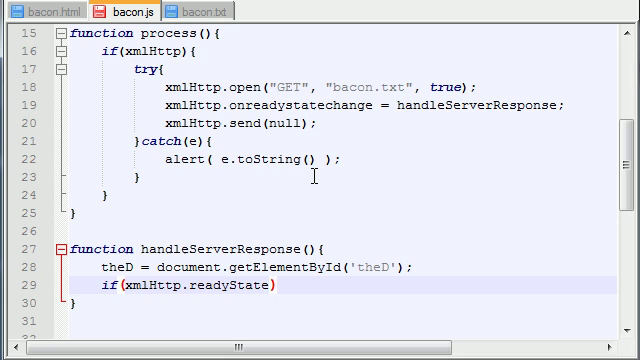
pyautogui.scroll(-3)
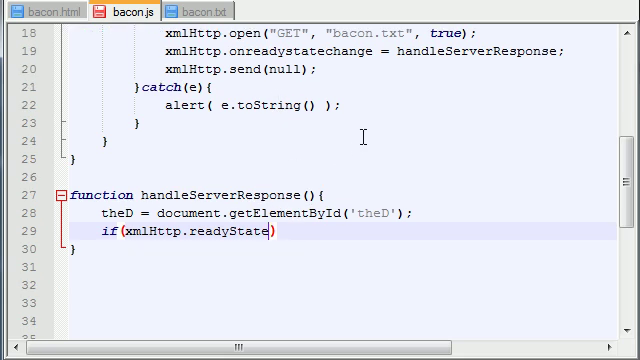
pyautogui.write('==1')
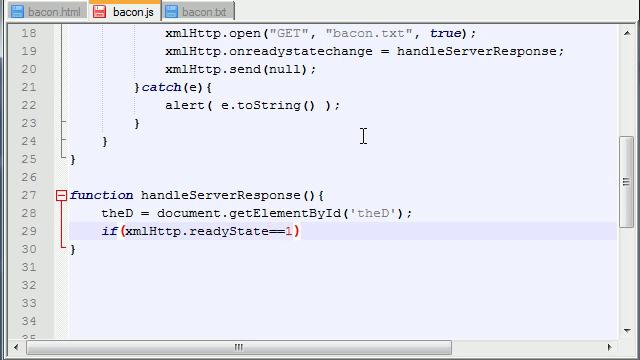
pyautogui.write('{ }')
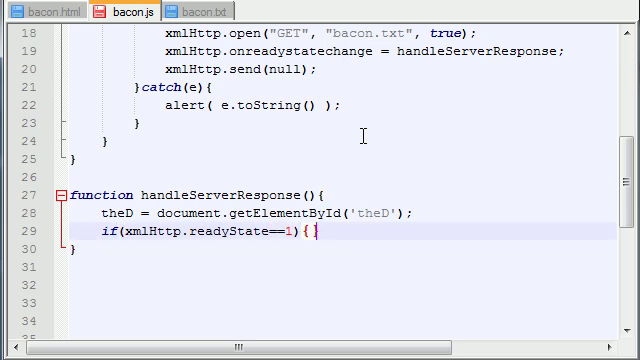
pyautogui.press('enter')
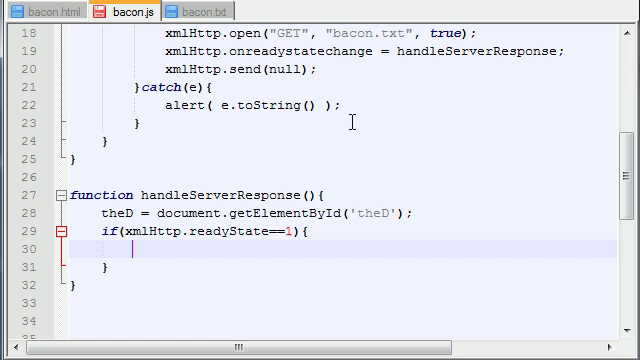
pyautogui.moveTo(135, 212)
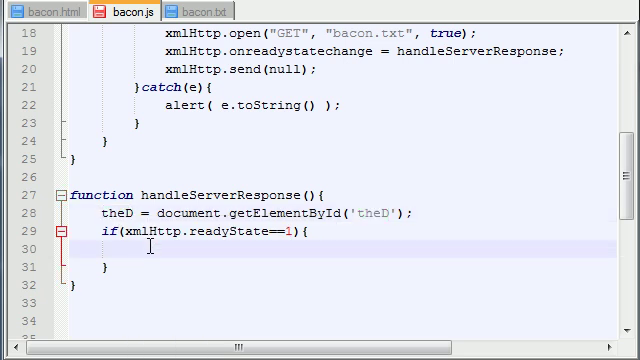
# - Write theD.innerHTML += "Status 1: server connection established <br/>"; inside the if block
pyautogui.write('theD')
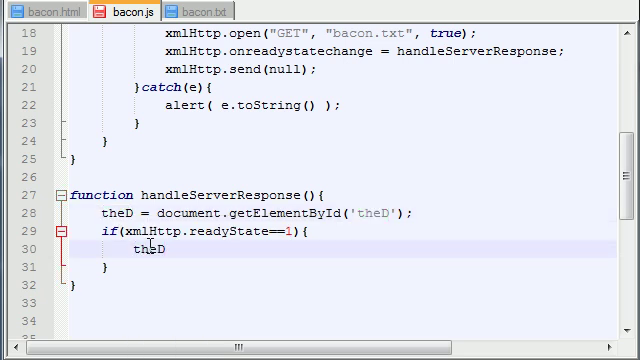
pyautogui.write('.inner')
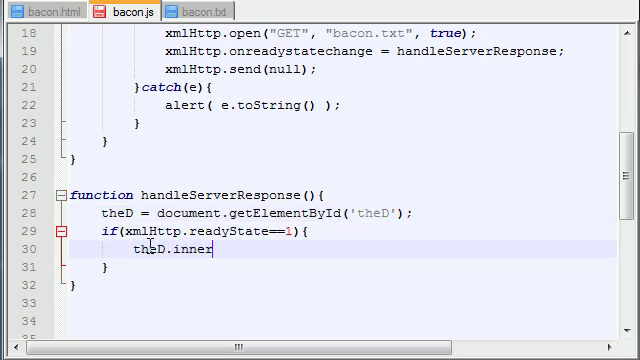
pyautogui.write('HTML')
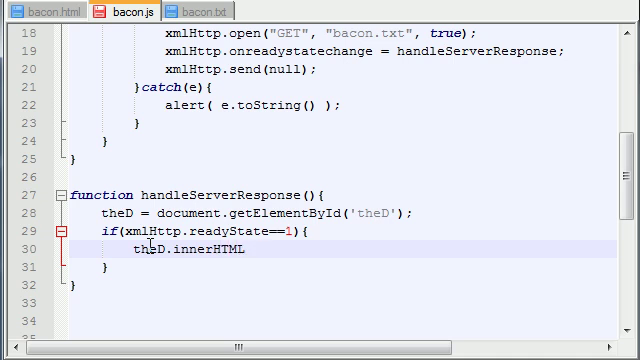
pyautogui.write('+=')
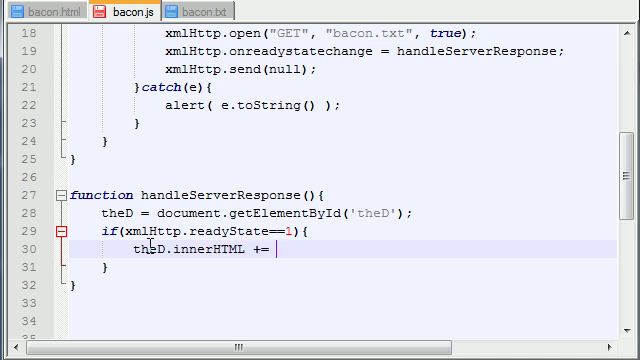
pyautogui.write('""')
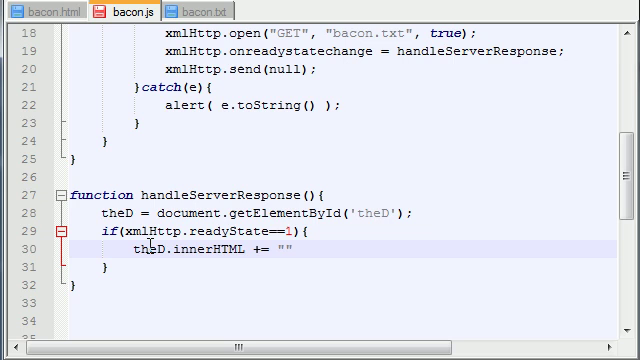
pyautogui.write('Status')
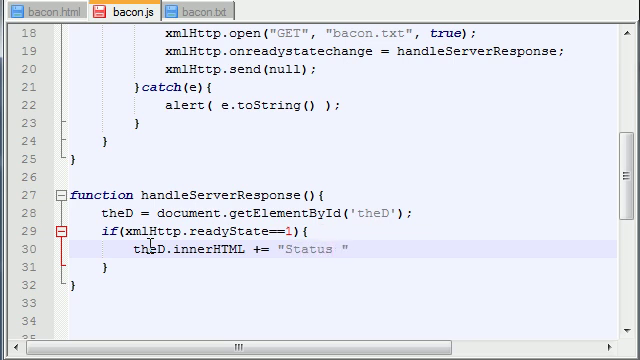
pyautogui.write('1: server')
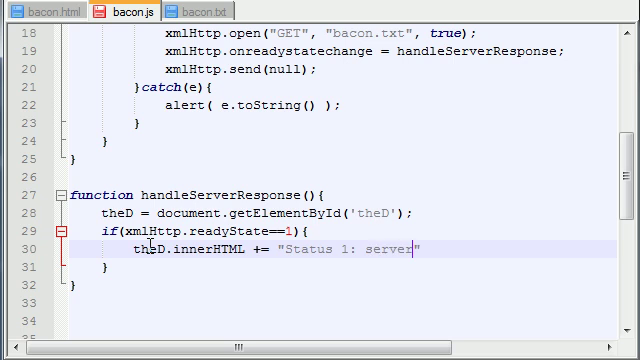
pyautogui.write('connection')
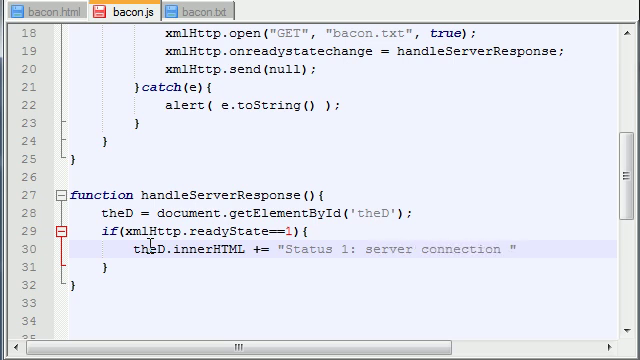
pyautogui.write('established <>')
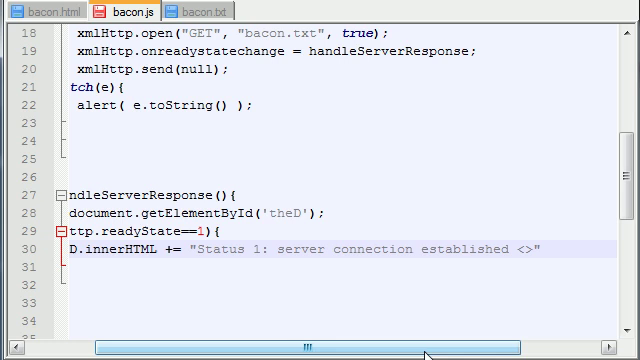
pyautogui.write('br/')
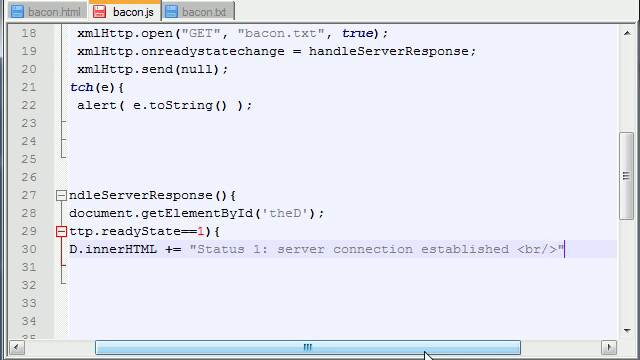
pyautogui.write(';')
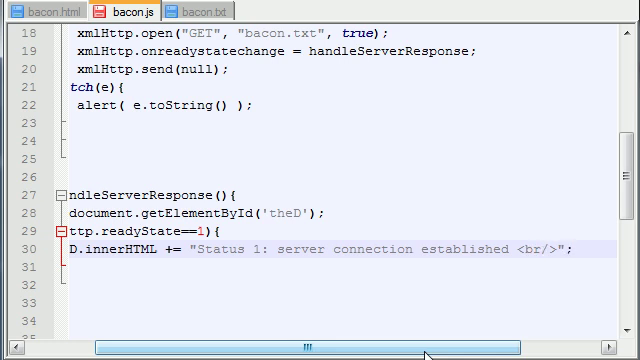
pyautogui.hscroll(-3)
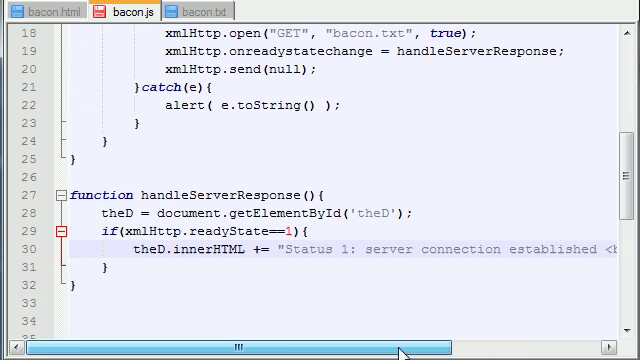